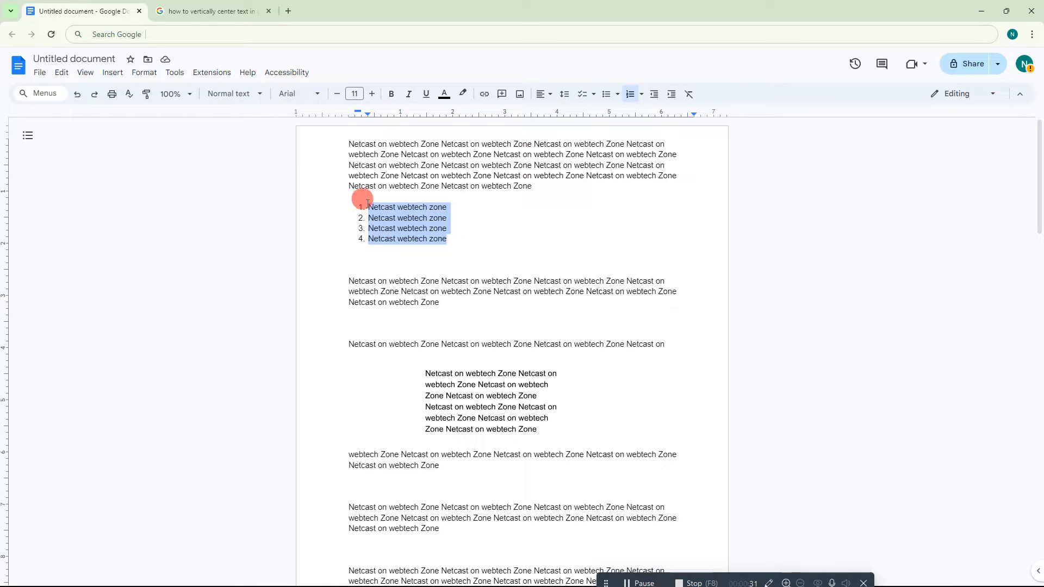
Left-align the four-item numbered list from the toolbar alignment choices.
{"action": "left_click", "coordinate": [377, 229]}
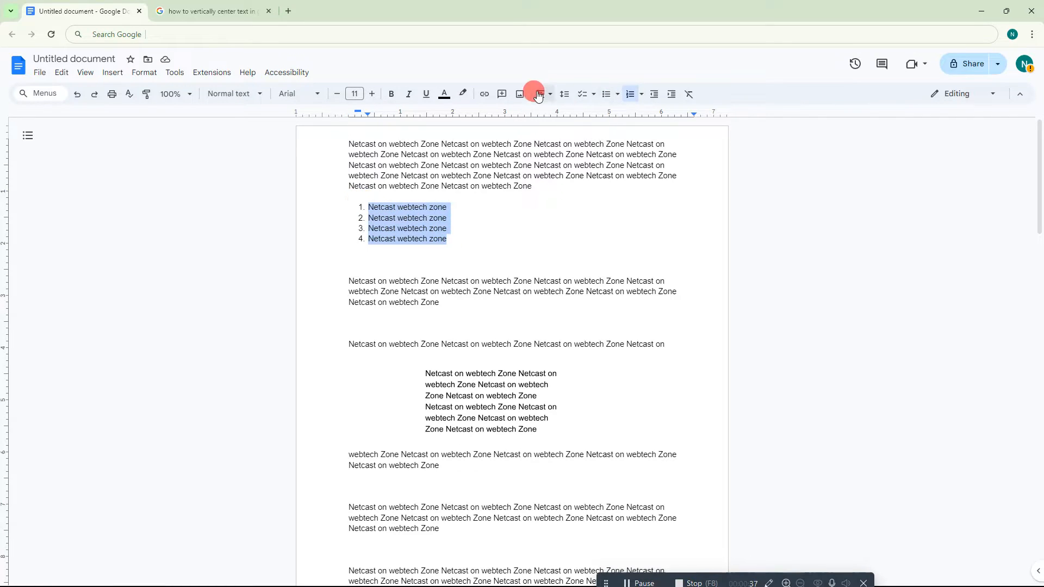
{"action": "left_click", "coordinate": [540, 93]}
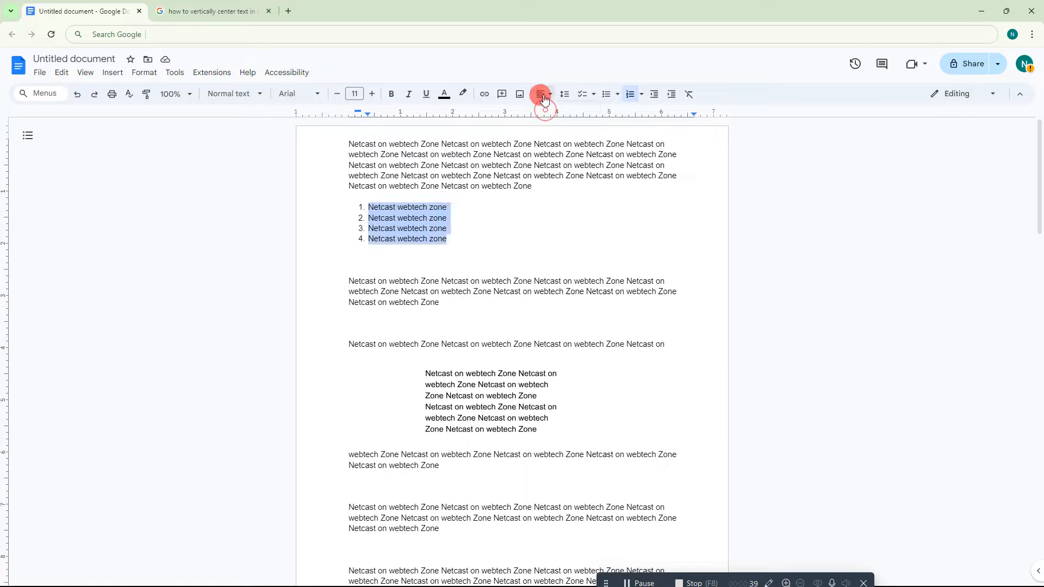
{"action": "left_click", "coordinate": [540, 94]}
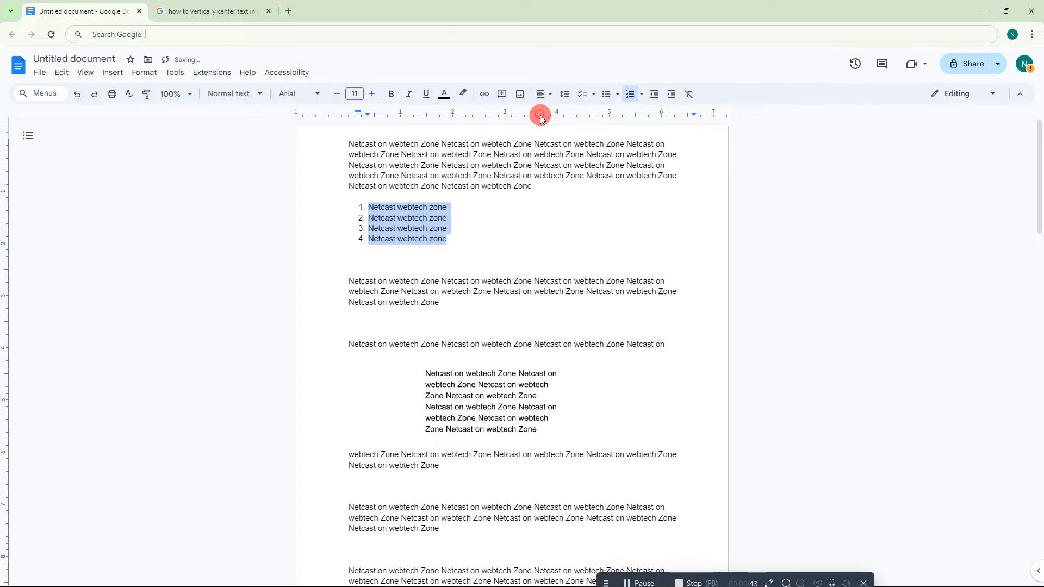
{"action": "left_click", "coordinate": [542, 94]}
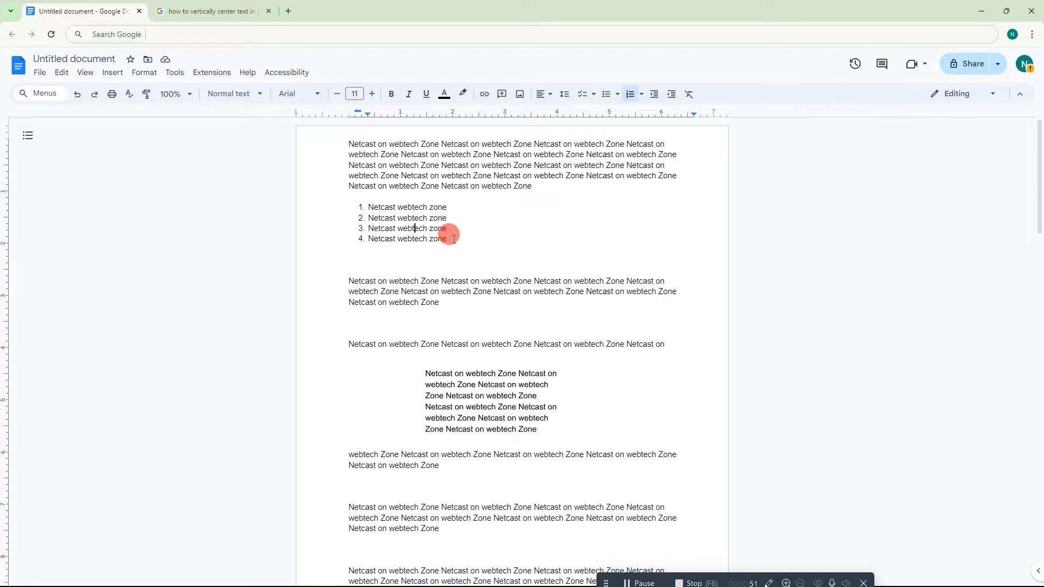
Decrease the indent of all four list items so their numbers meet the left margin.
{"action": "left_click_drag", "start_coordinate": [369, 207], "coordinate": [447, 239]}
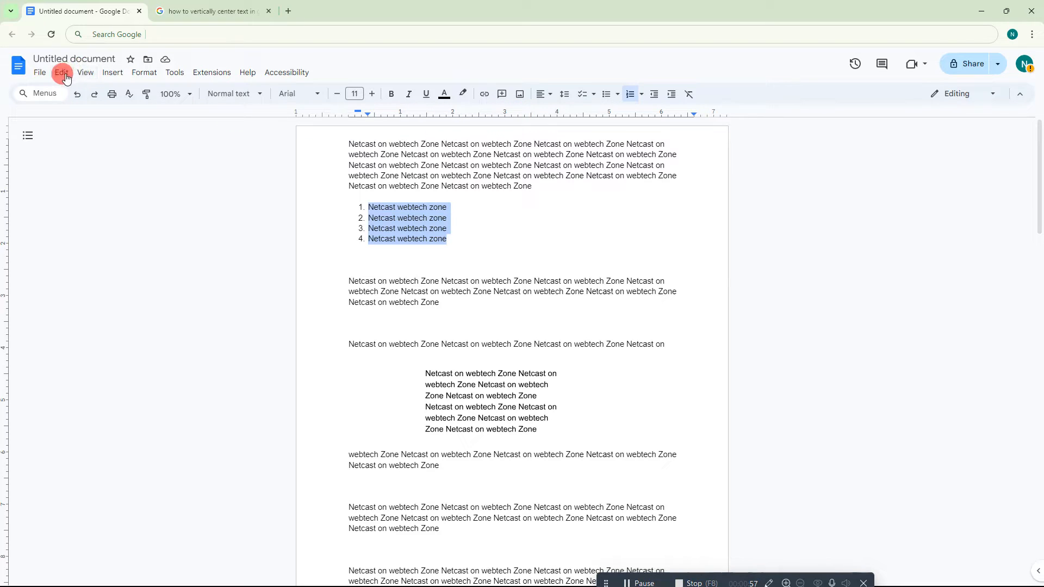
{"action": "left_click", "coordinate": [84, 72]}
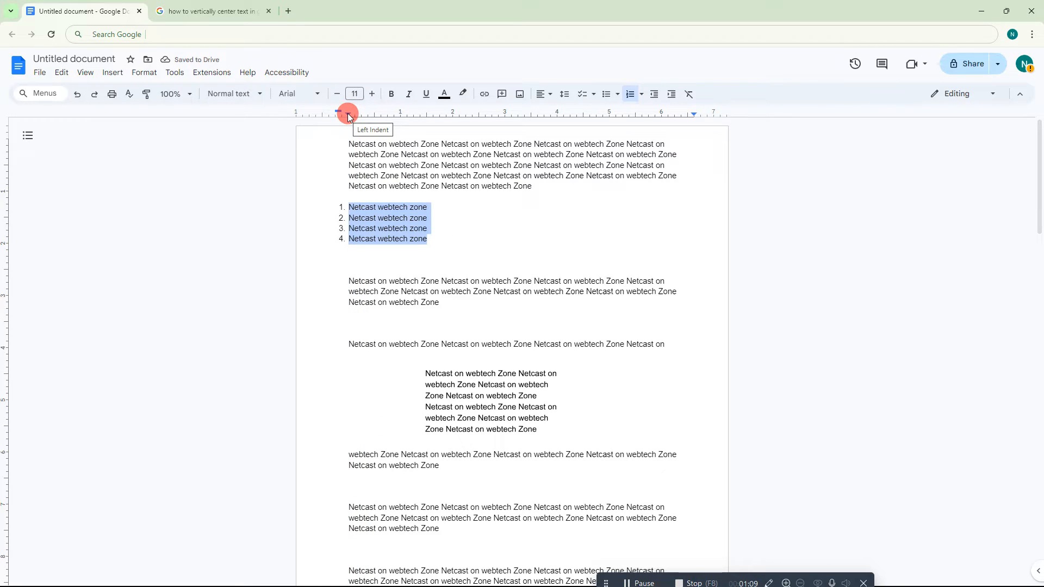
Drag the ruler's Left Indent marker right and back to about 0.6 inches for the list.
{"action": "left_click_drag", "start_coordinate": [346, 114], "coordinate": [380, 116]}
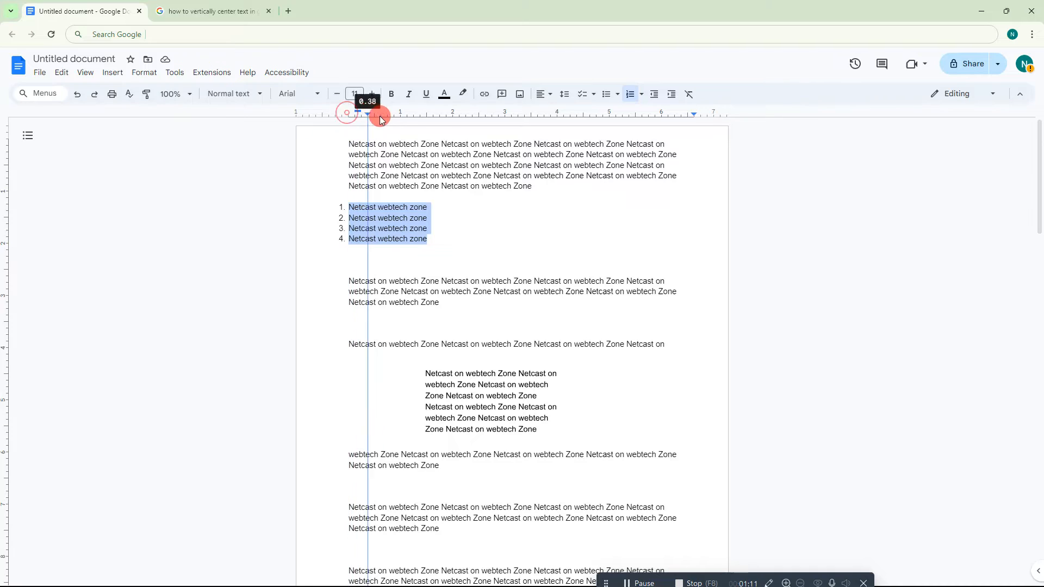
{"action": "left_click_drag", "start_coordinate": [378, 117], "coordinate": [444, 116]}
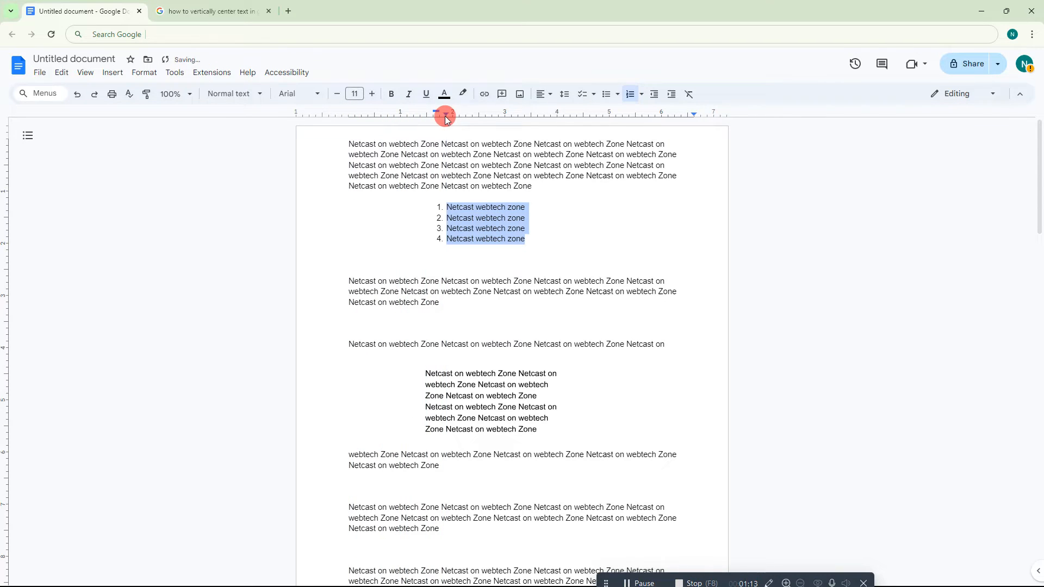
{"action": "left_click_drag", "start_coordinate": [444, 115], "coordinate": [383, 115]}
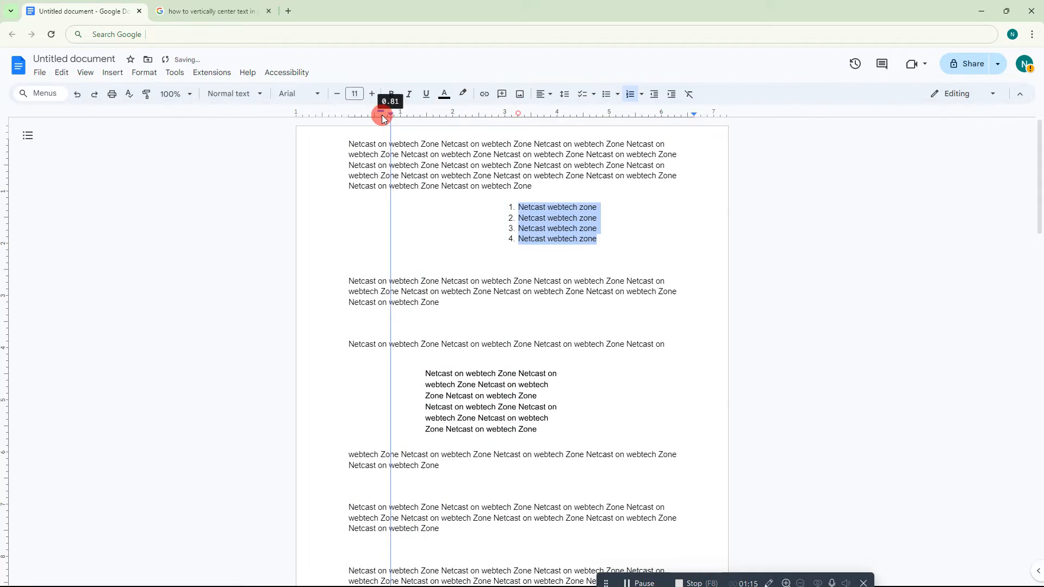
{"action": "left_click_drag", "start_coordinate": [382, 115], "coordinate": [376, 115]}
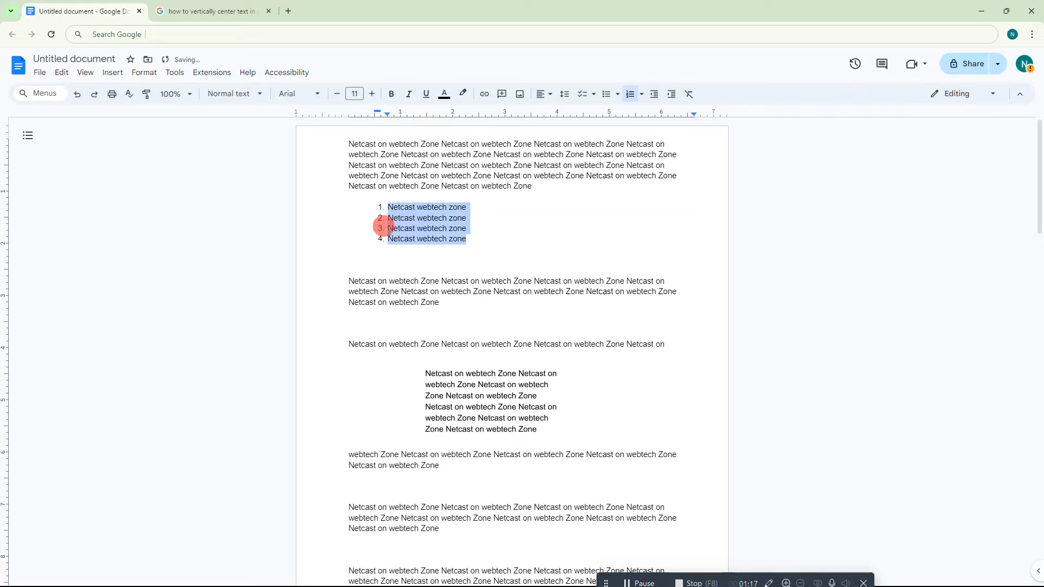
{"action": "left_click", "coordinate": [388, 207]}
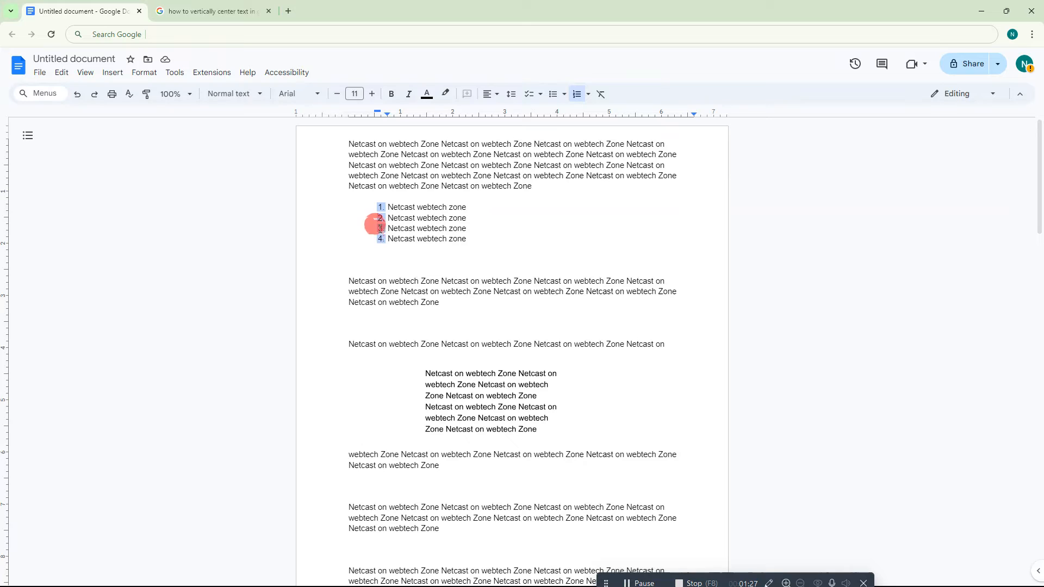
{"action": "mouse_move", "coordinate": [376, 112]}
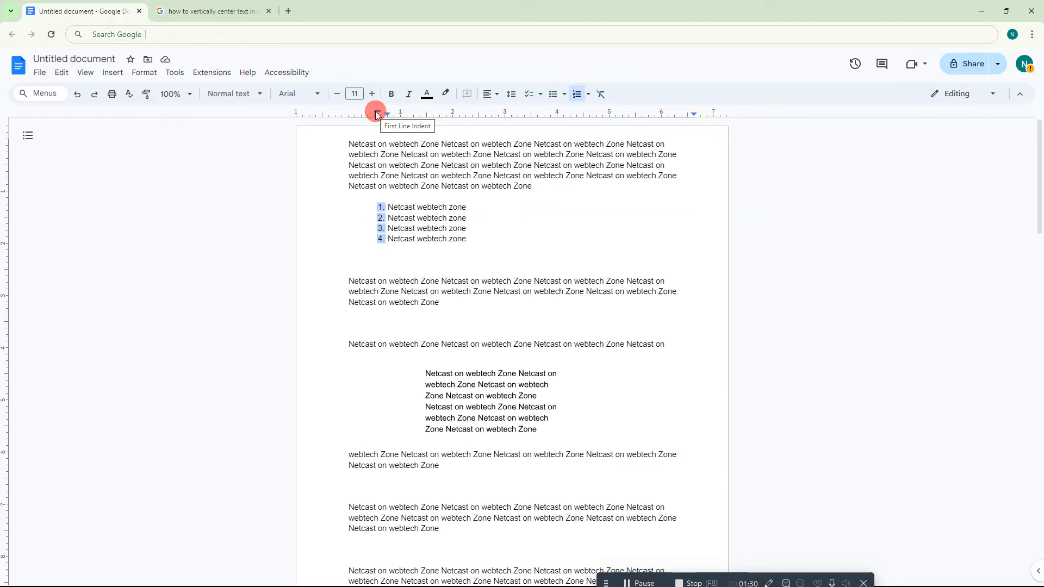
{"action": "left_click_drag", "start_coordinate": [375, 111], "coordinate": [377, 111]}
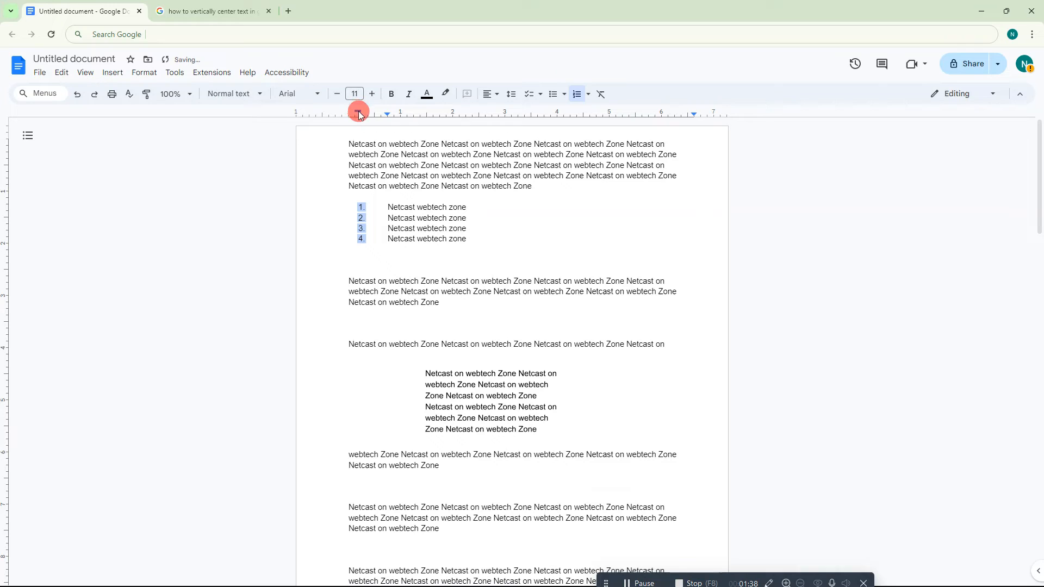
{"action": "left_click_drag", "start_coordinate": [358, 112], "coordinate": [370, 112]}
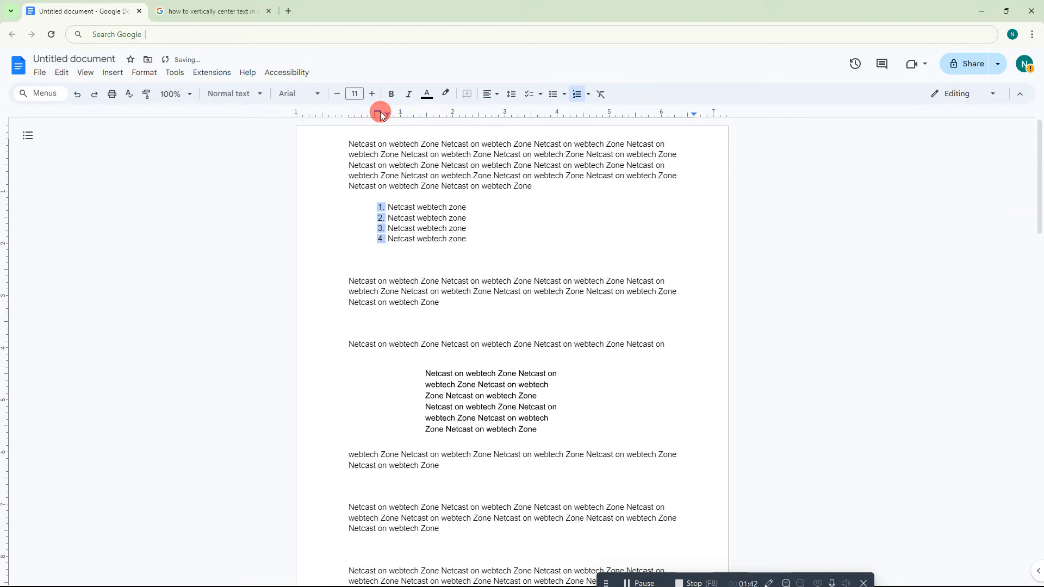
{"action": "left_click_drag", "start_coordinate": [380, 112], "coordinate": [381, 112]}
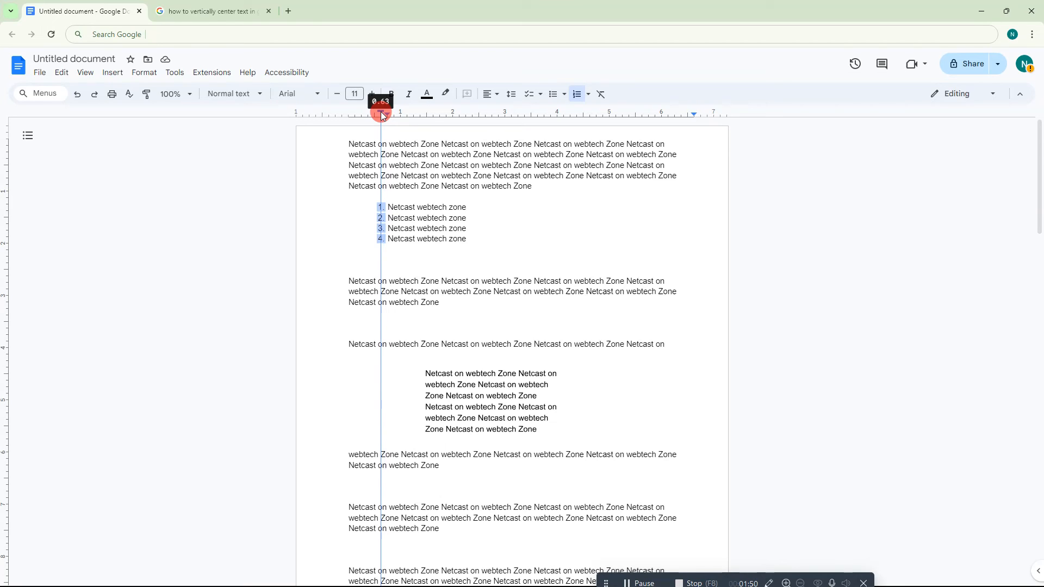
{"action": "left_click_drag", "start_coordinate": [381, 114], "coordinate": [377, 115]}
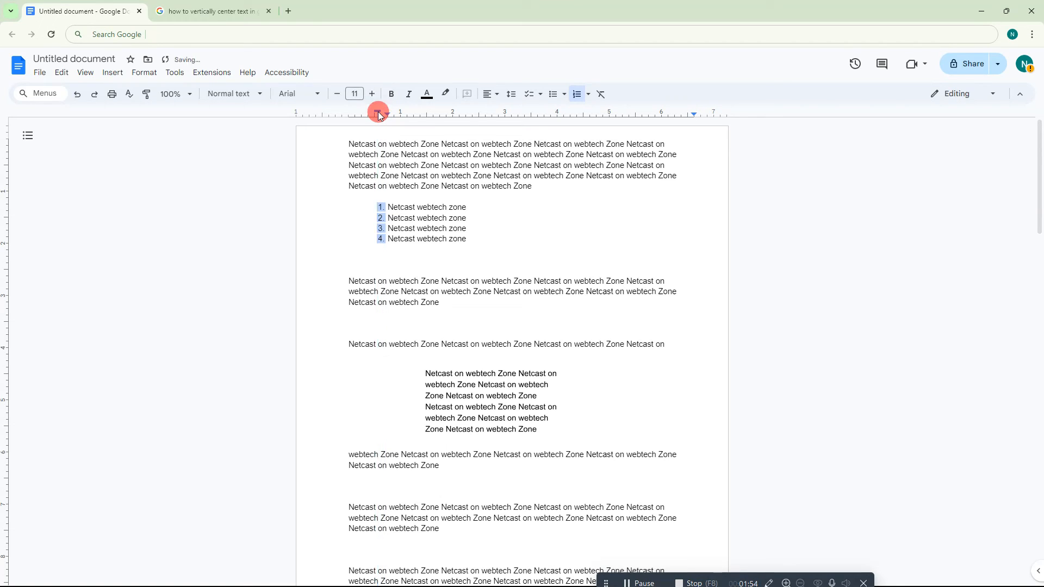
{"action": "left_click_drag", "start_coordinate": [385, 207], "coordinate": [470, 228]}
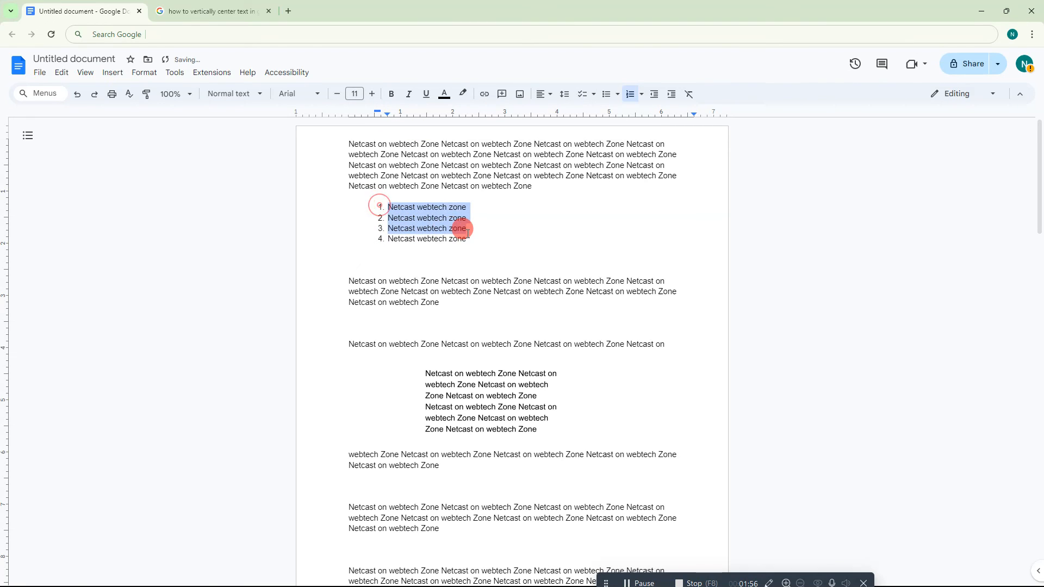
{"action": "left_click", "coordinate": [467, 238]}
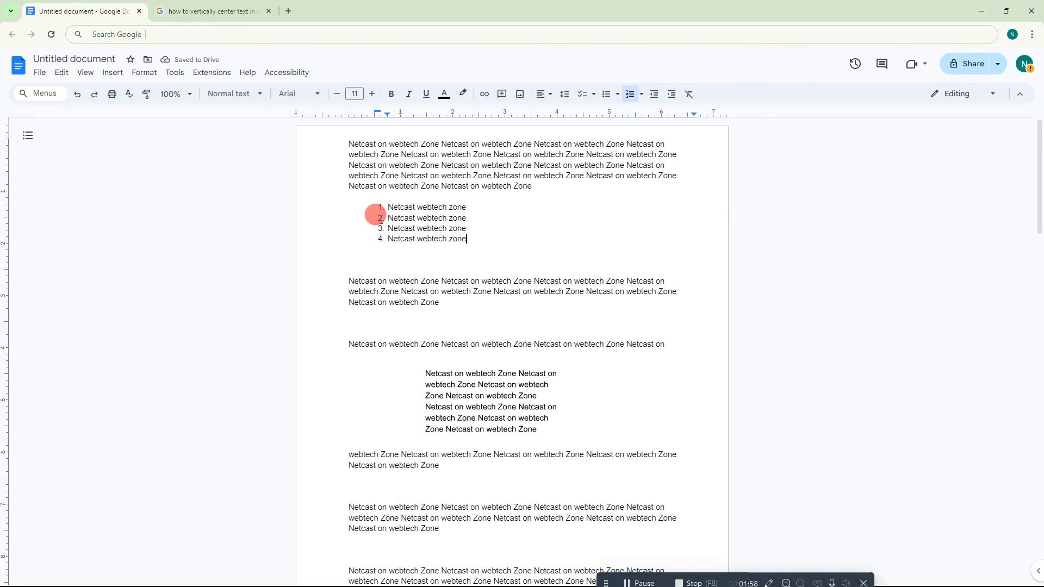
{"action": "mouse_move", "coordinate": [481, 267]}
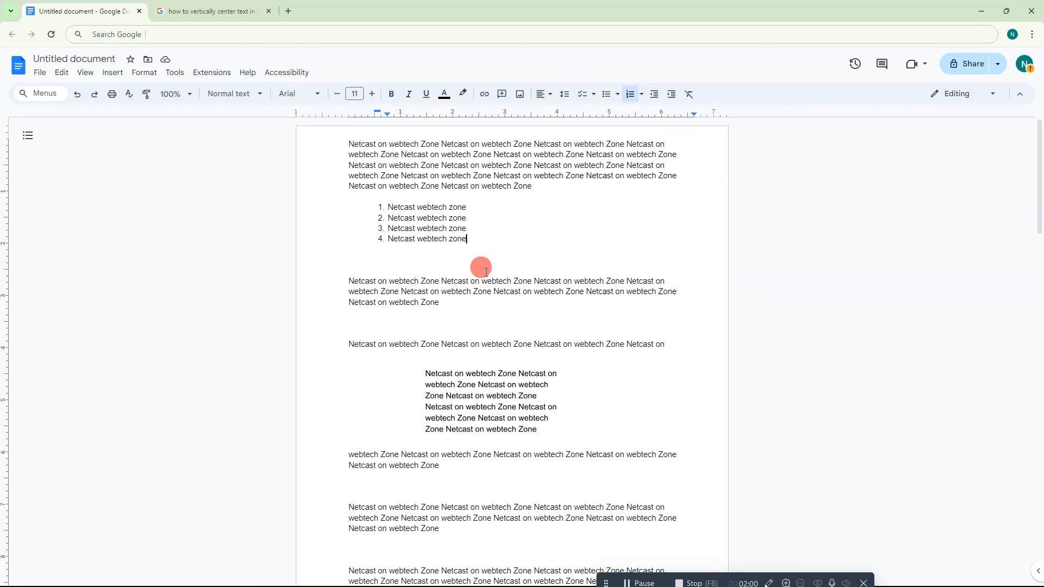